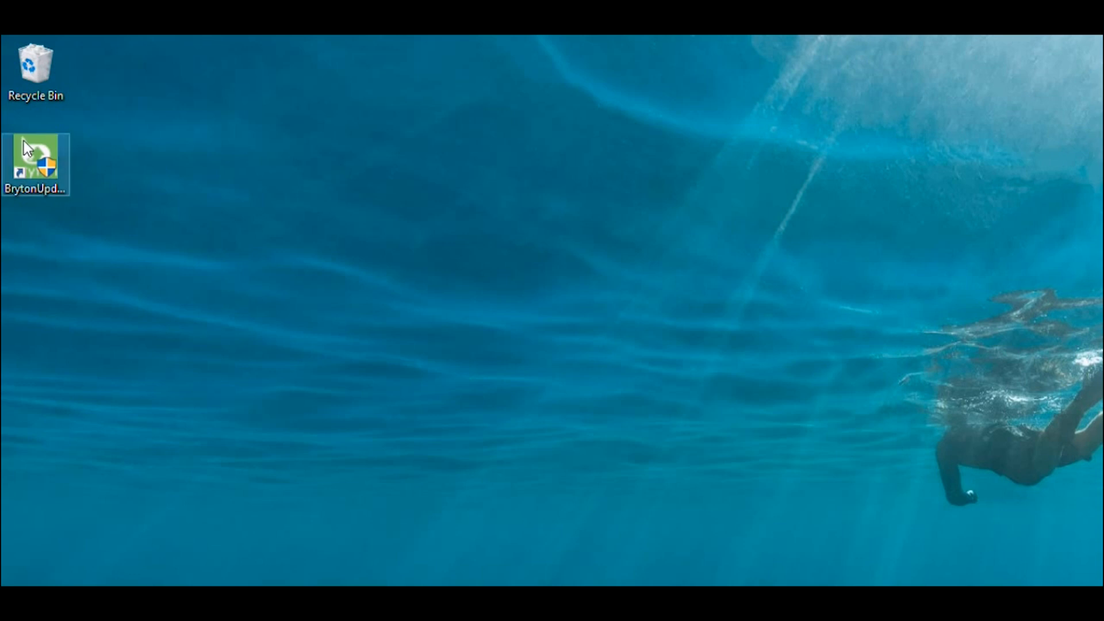
# Launch the Bryton Update tool from the desktop shortcut to detect the Rider15ne
pyautogui.doubleClick(35, 163)
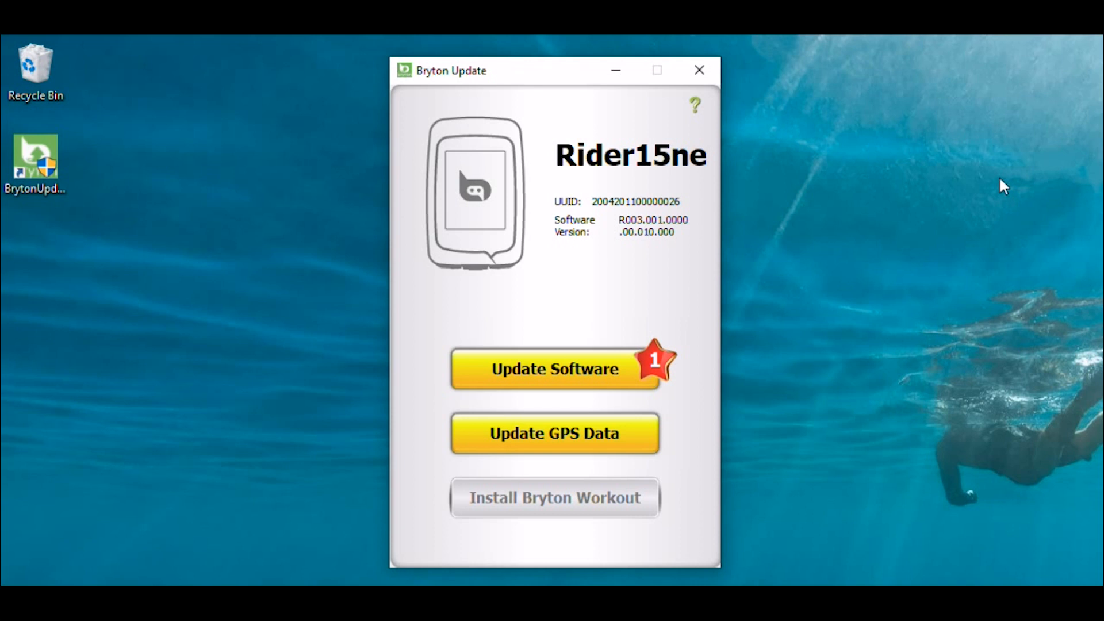
pyautogui.moveTo(574, 369)
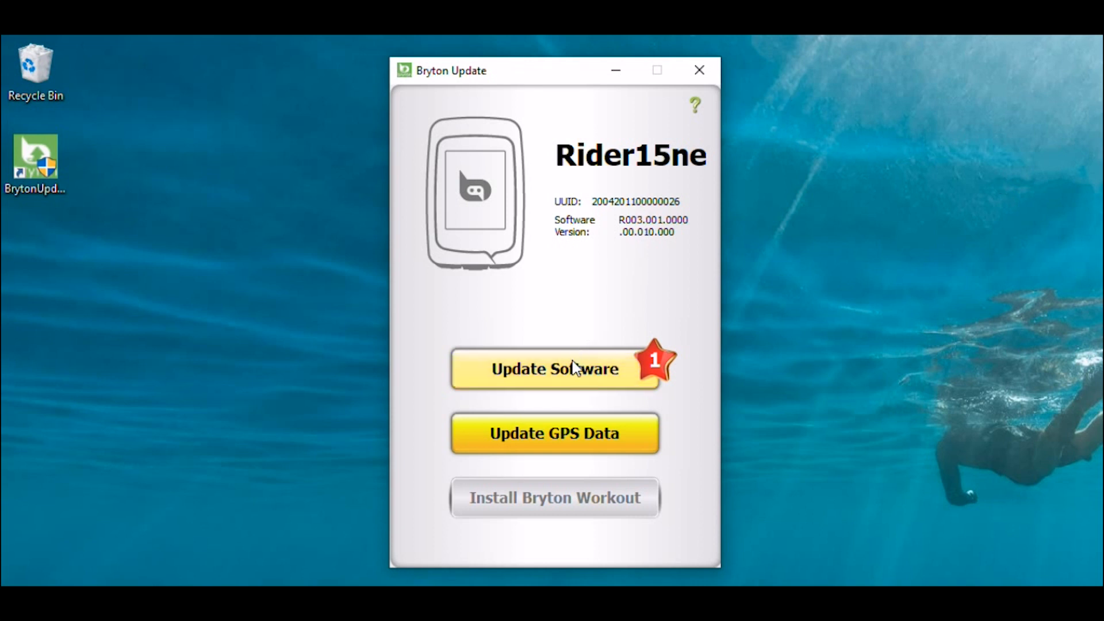
# Start the Rider15ne software update from R003 to R007 via Update Software
pyautogui.click(554, 369)
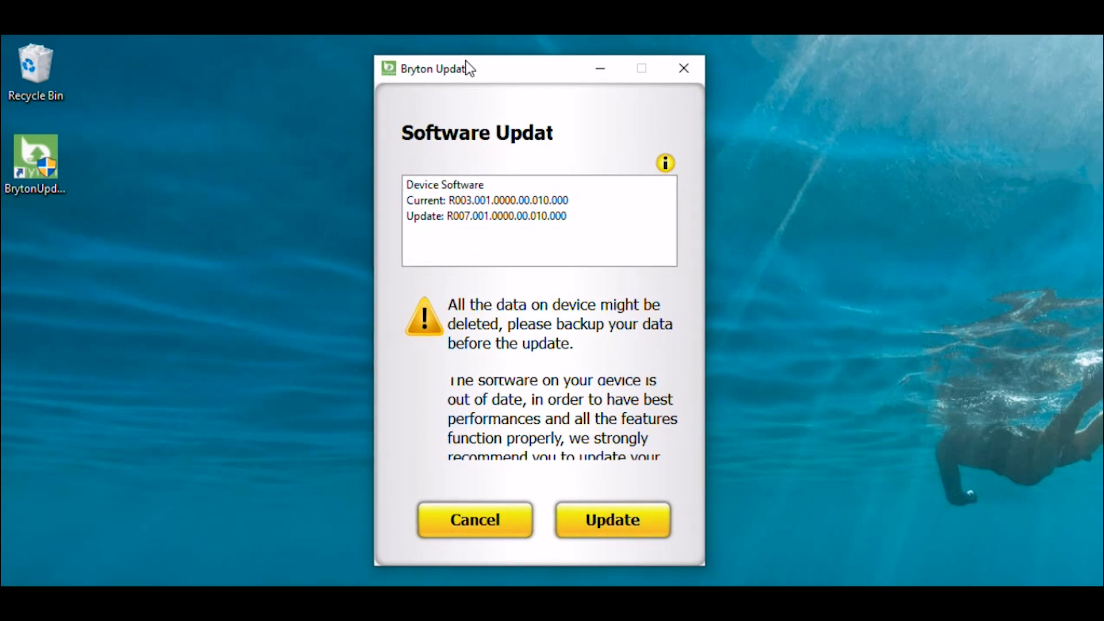
pyautogui.moveTo(1049, 383)
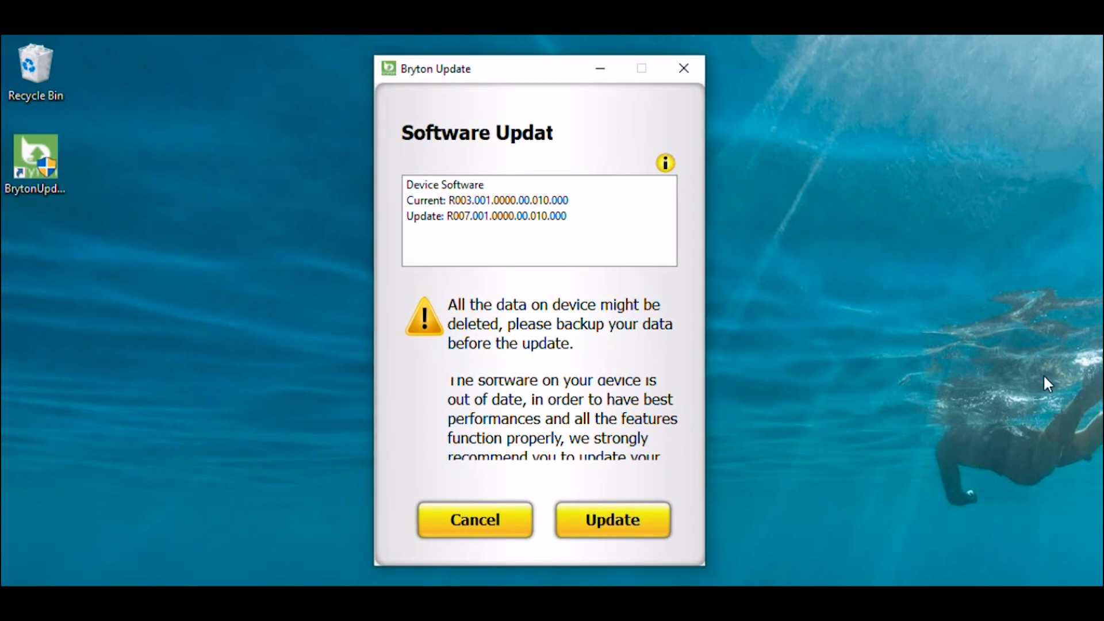
pyautogui.moveTo(611, 520)
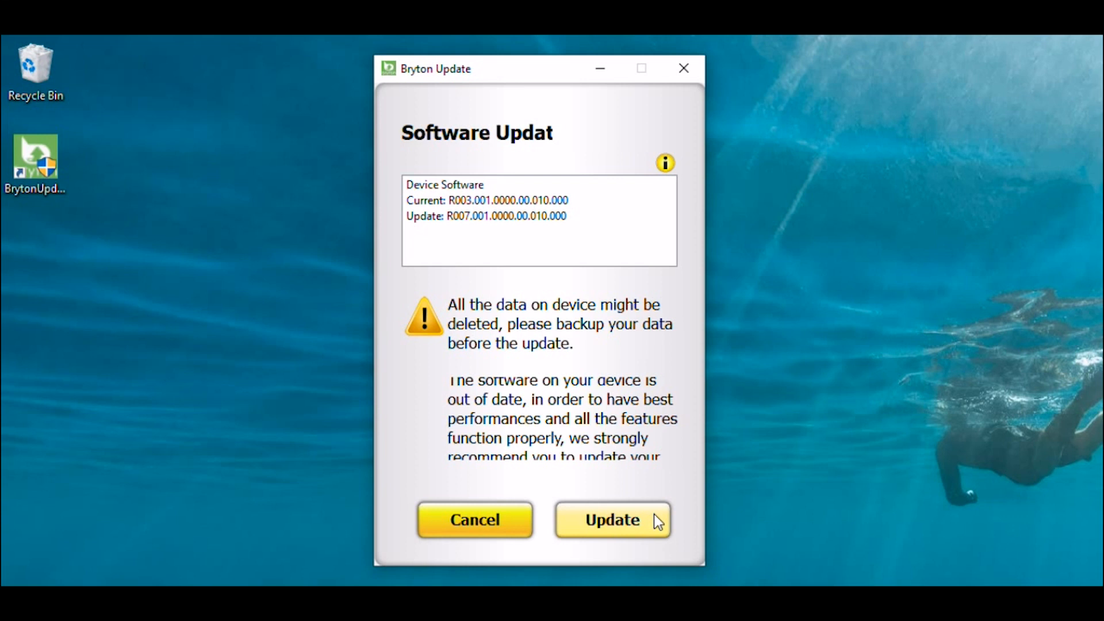
pyautogui.click(610, 520)
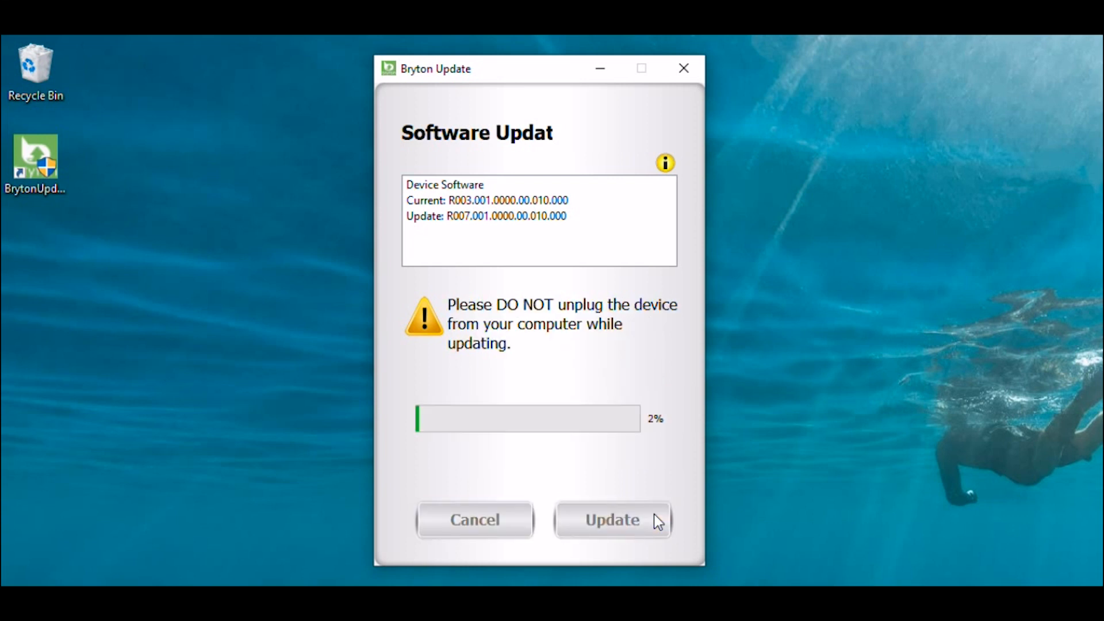